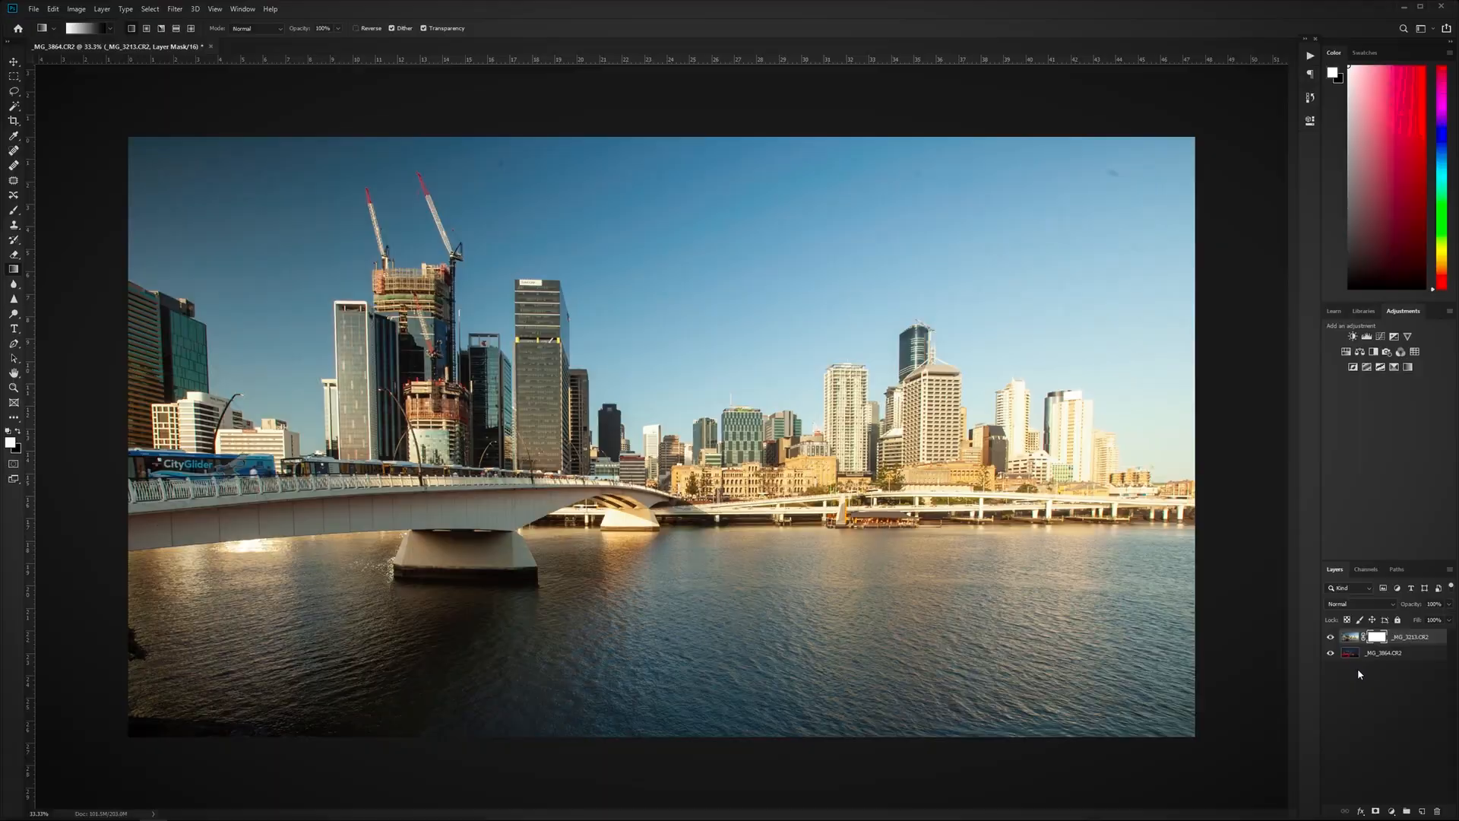
Toggle the daytime top layer's visibility off and on to compare it with the night photo
{"action": "left_click", "coordinate": [1331, 638]}
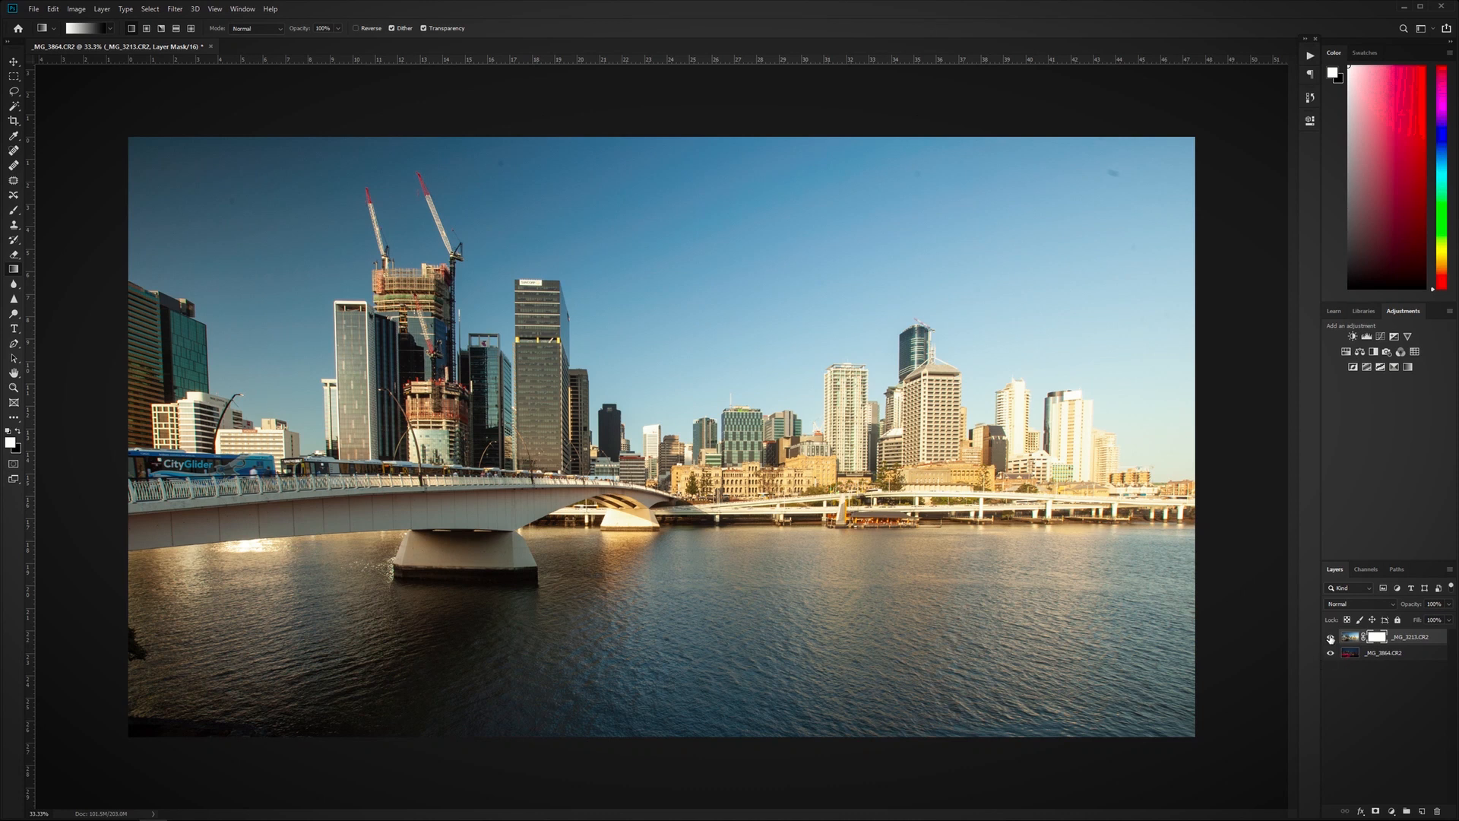
{"action": "left_click", "coordinate": [1330, 637]}
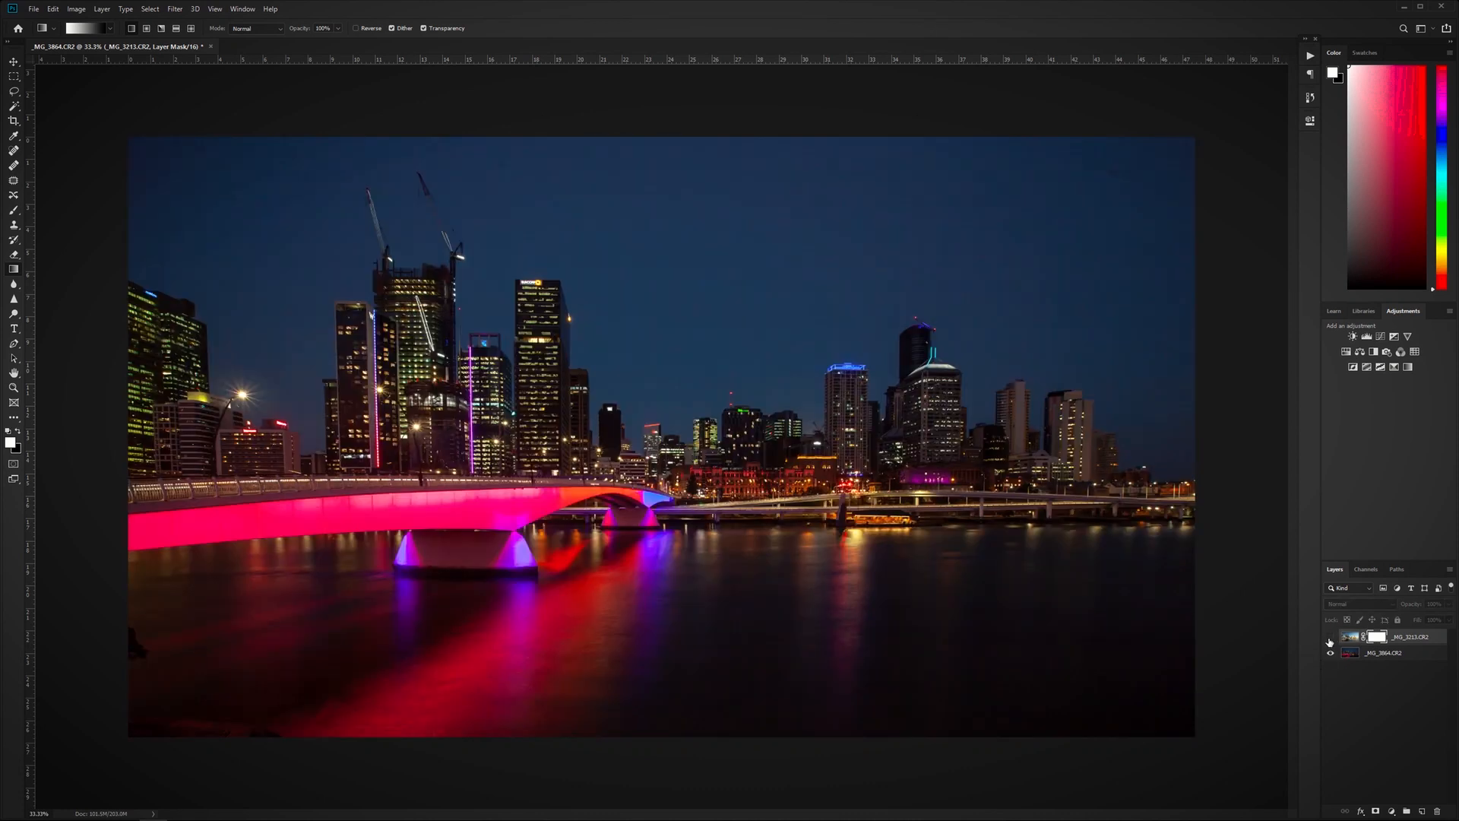
{"action": "left_click", "coordinate": [1330, 637]}
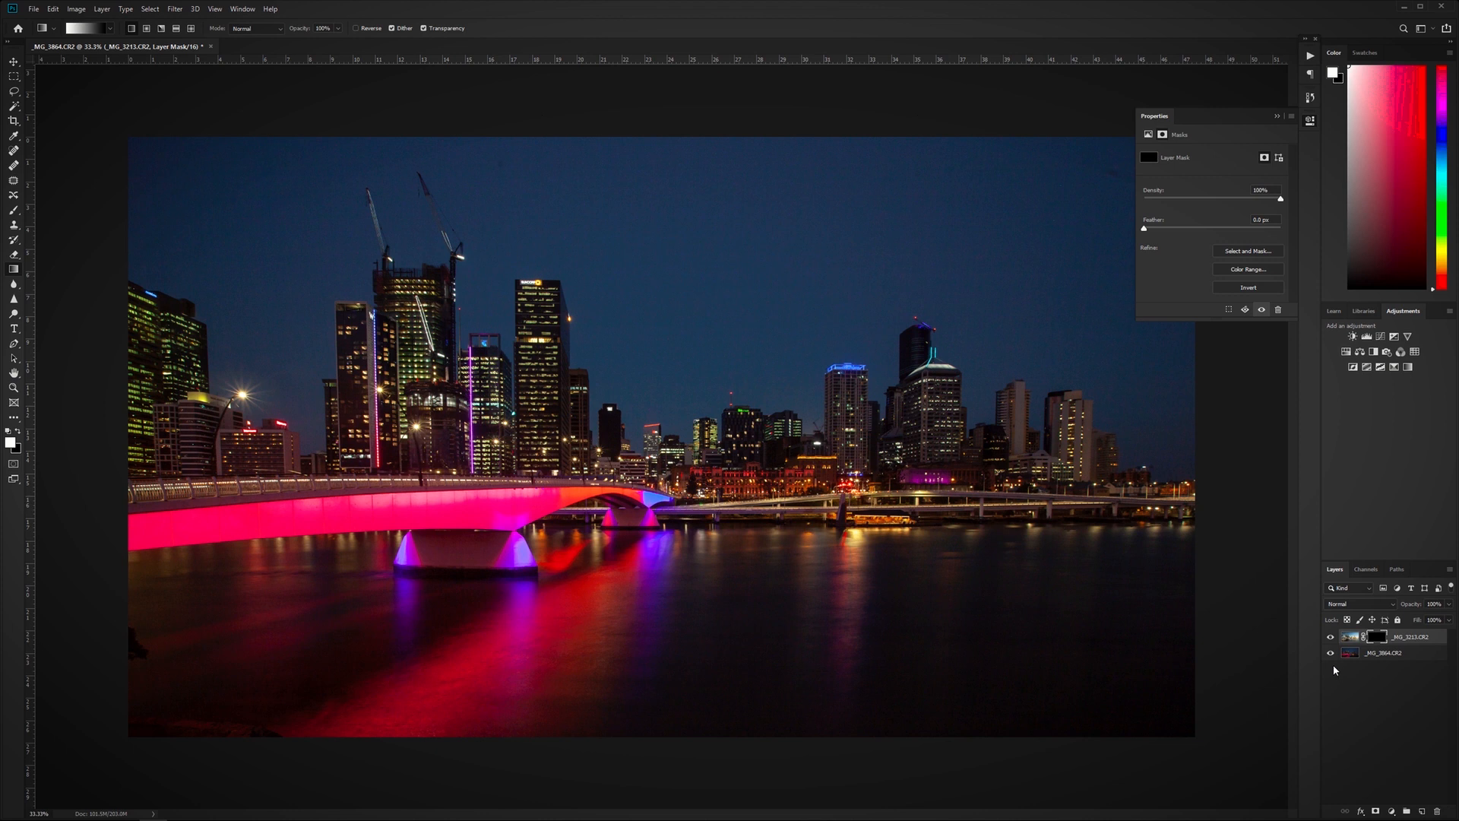
{"action": "mouse_move", "coordinate": [1348, 672]}
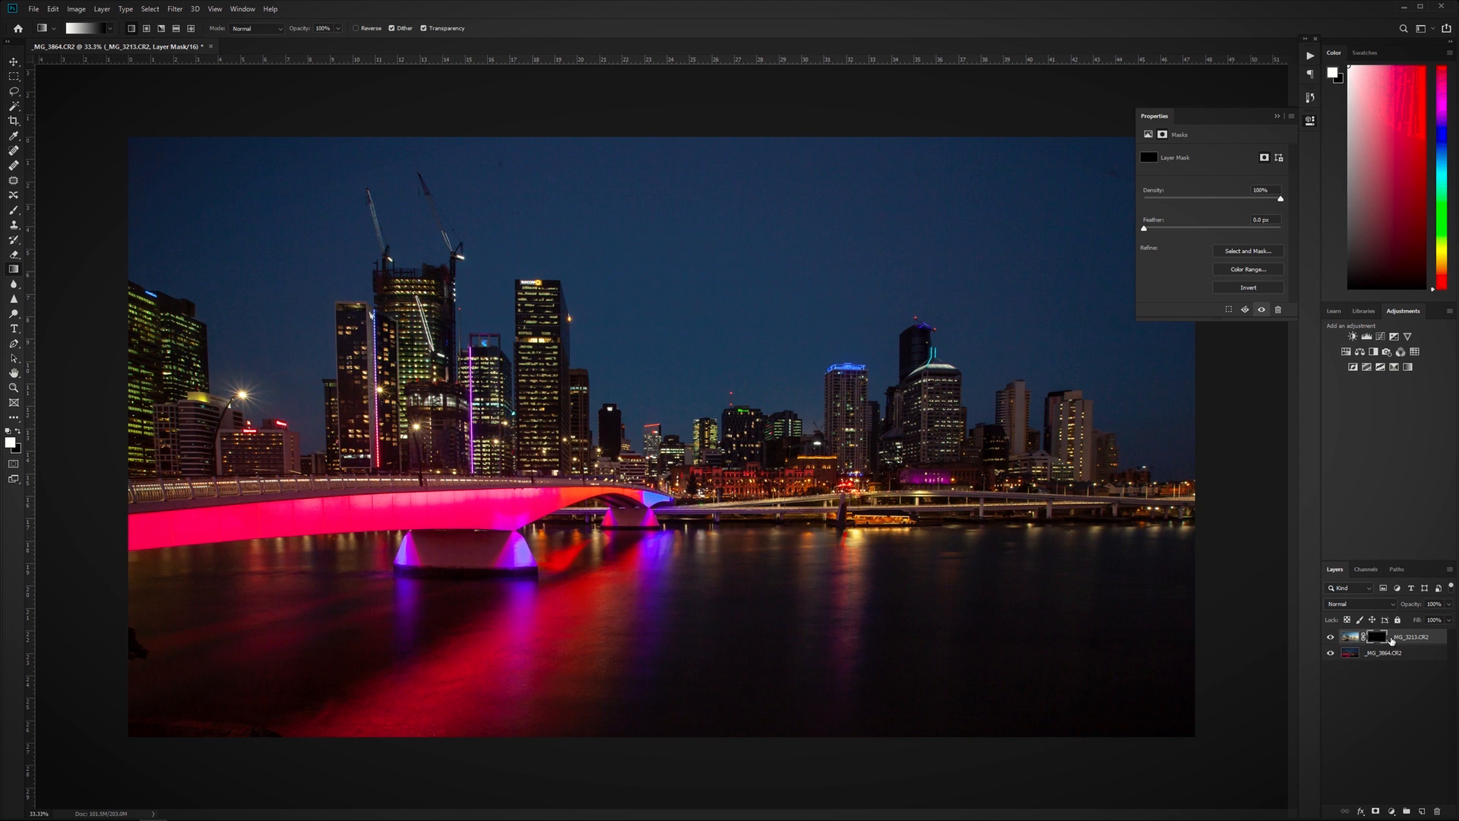
{"action": "mouse_move", "coordinate": [1355, 685]}
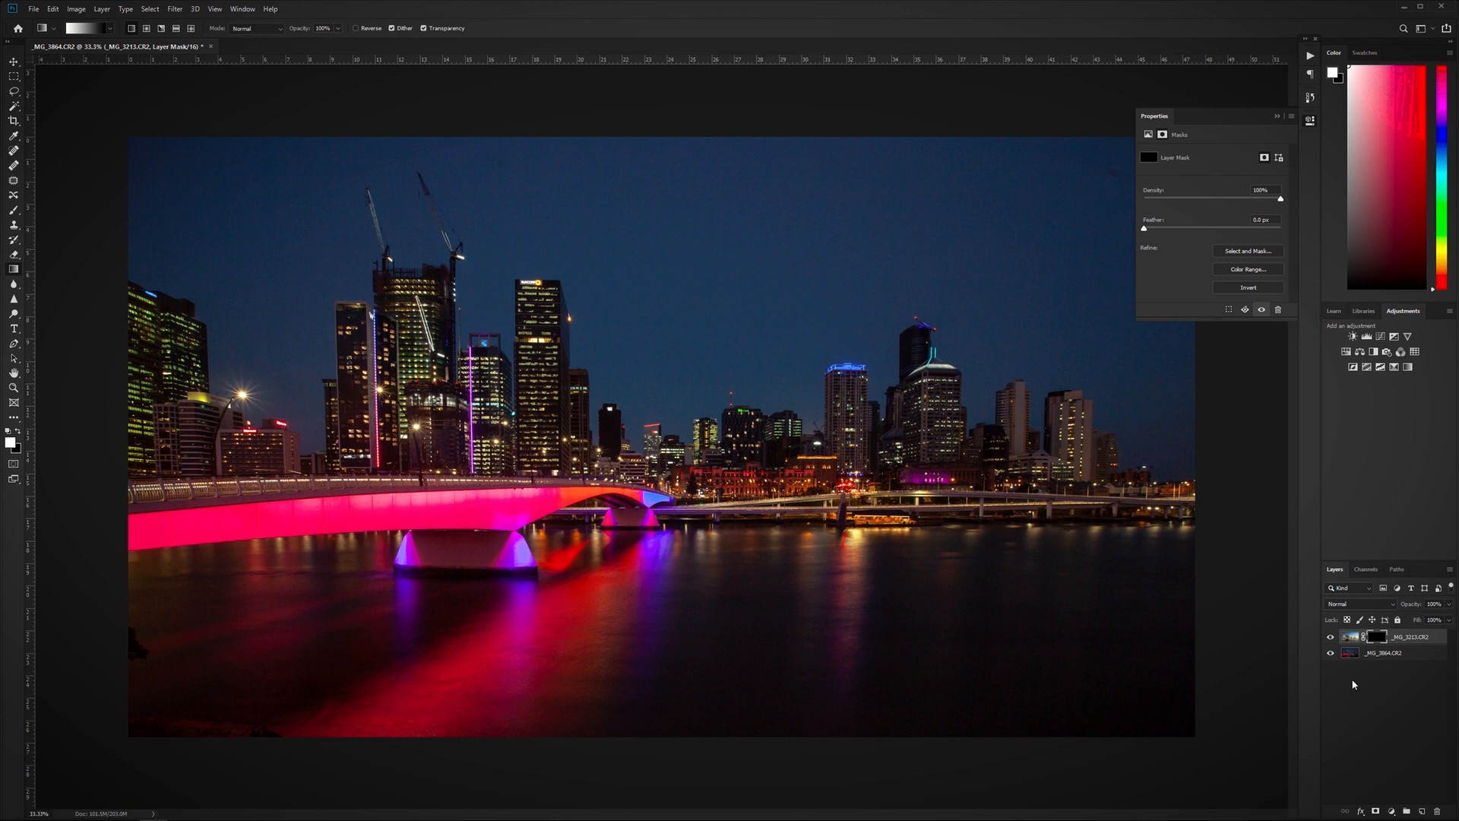
{"action": "mouse_move", "coordinate": [1338, 691]}
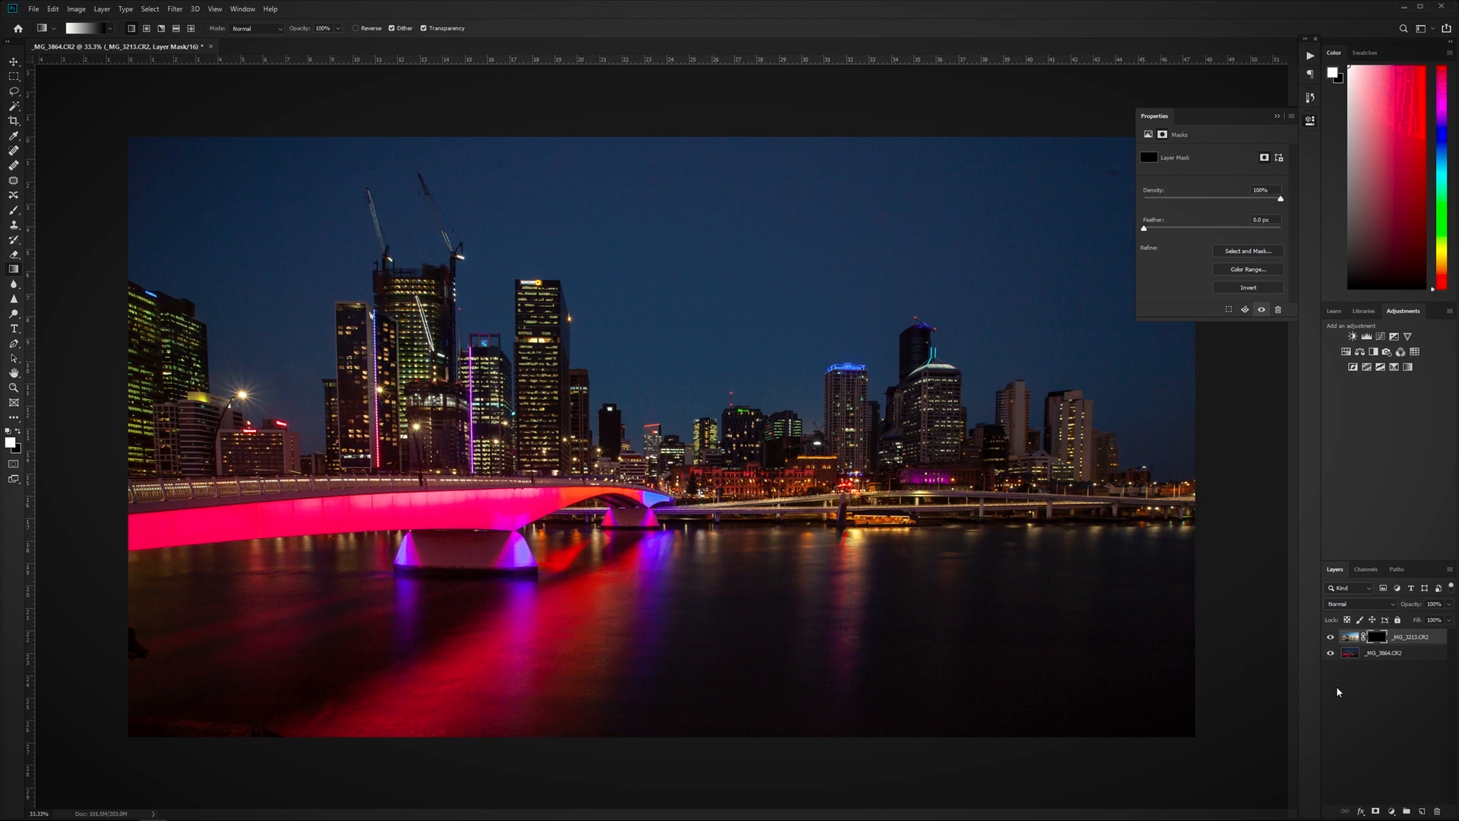
{"action": "mouse_move", "coordinate": [1161, 340]}
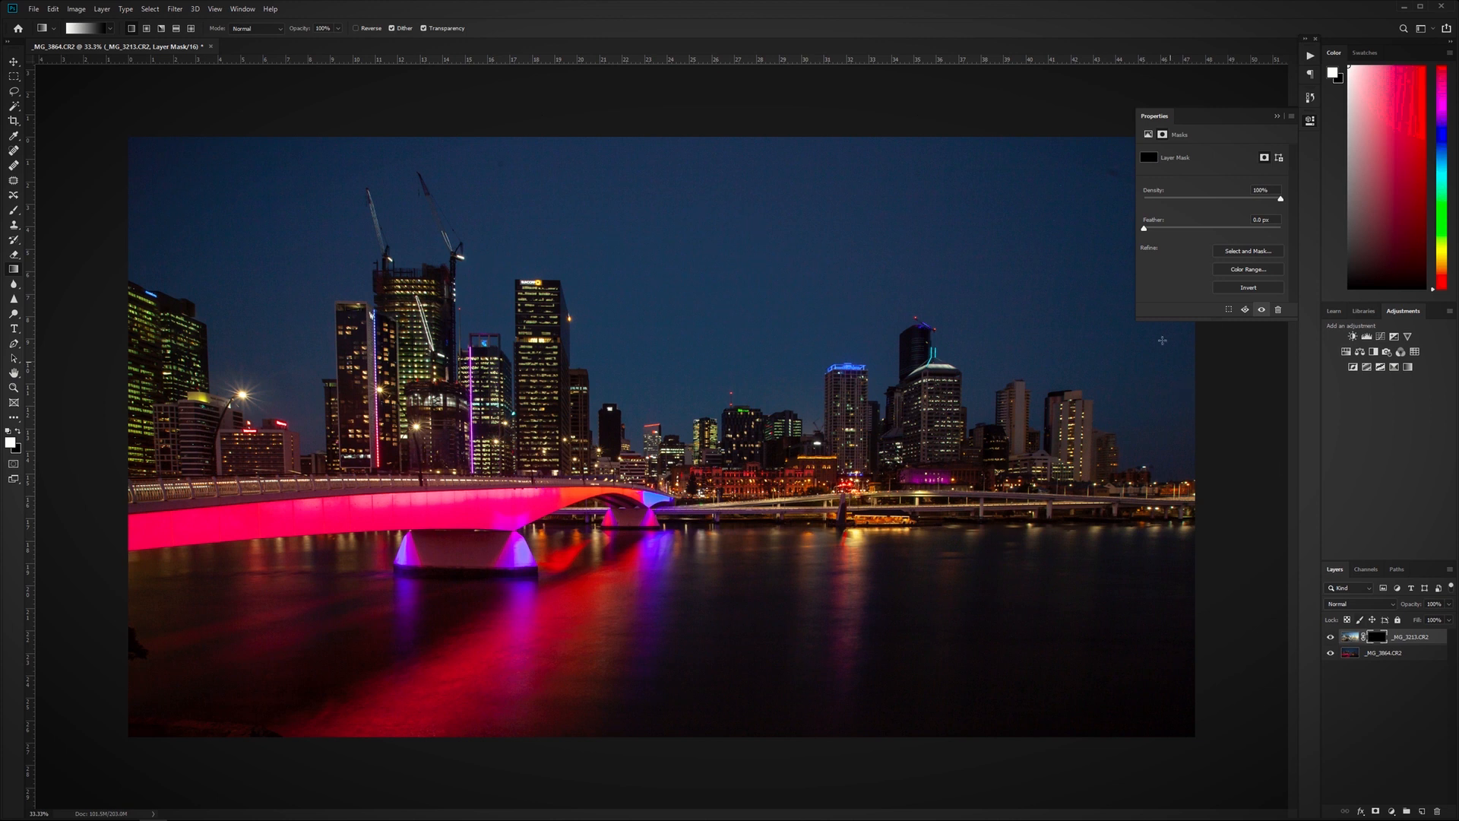
{"action": "mouse_move", "coordinate": [1154, 558]}
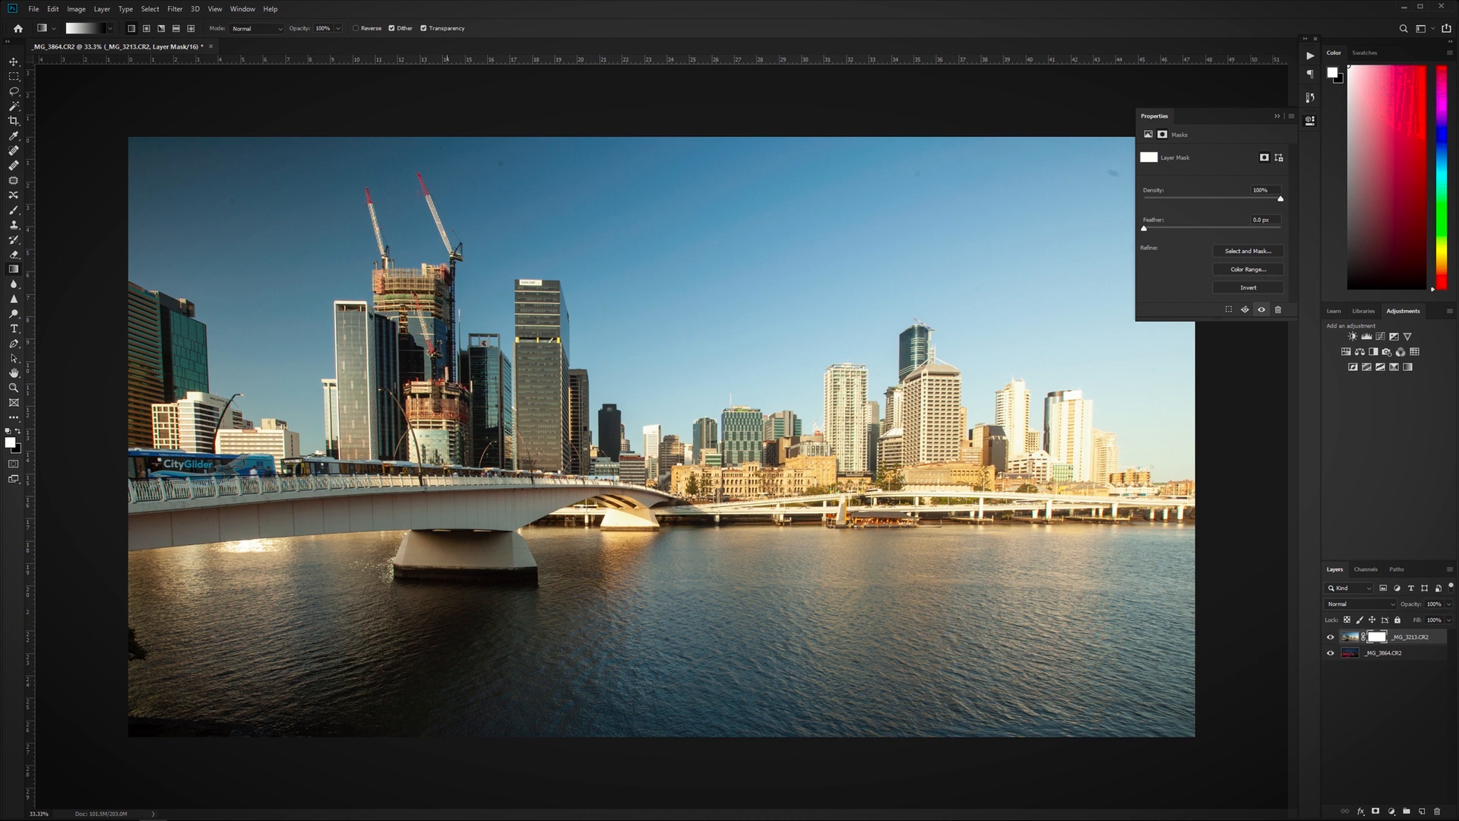
{"action": "mouse_move", "coordinate": [24, 270]}
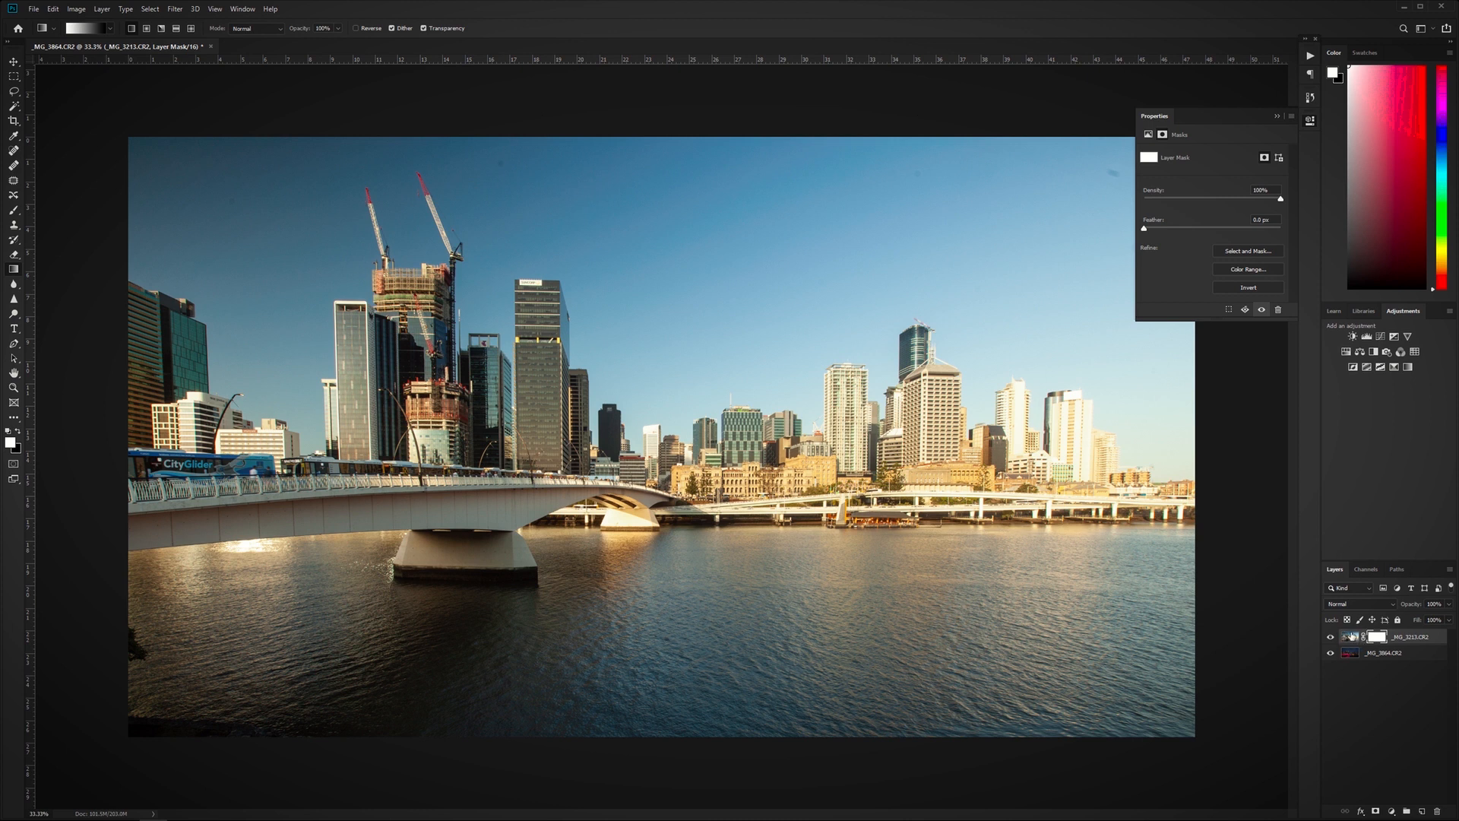
{"action": "mouse_move", "coordinate": [1268, 622]}
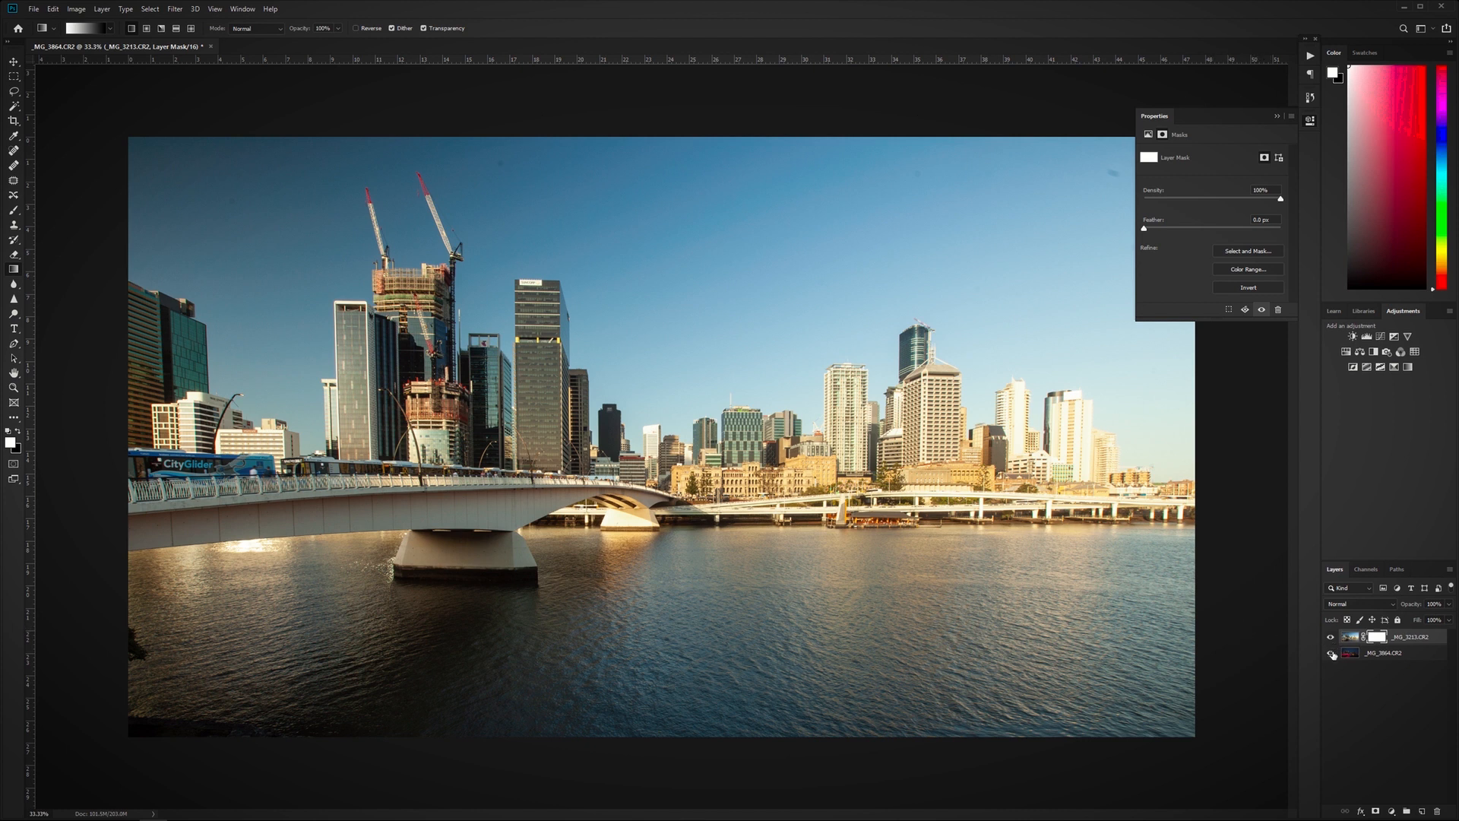
Hide the bottom _MG_3864 night layer so only the daytime layer shows
{"action": "left_click", "coordinate": [1331, 654]}
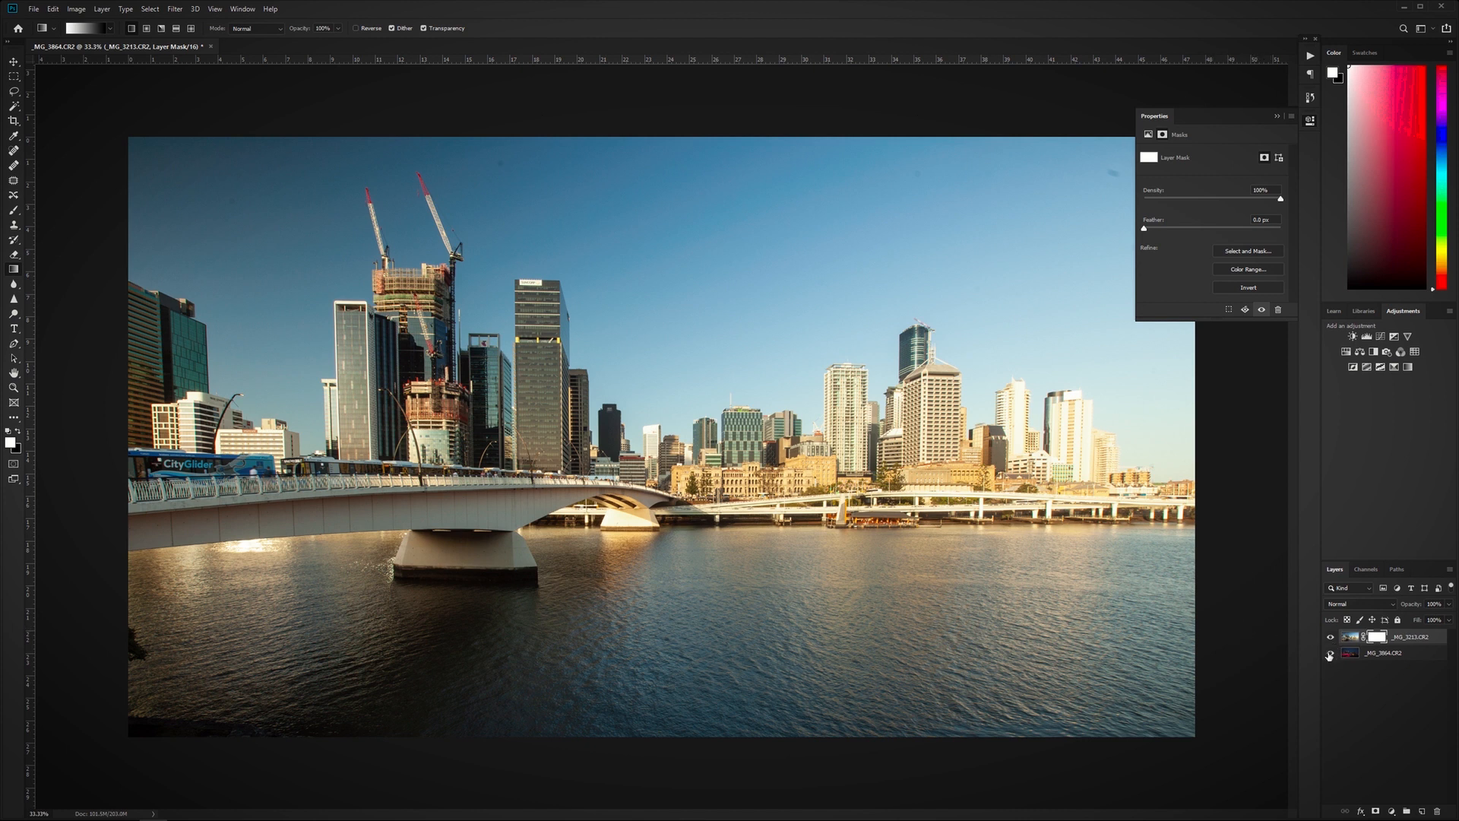
Toggle the night layer's visibility while the daytime mask fades leftward via the gradient
{"action": "left_click", "coordinate": [1330, 655]}
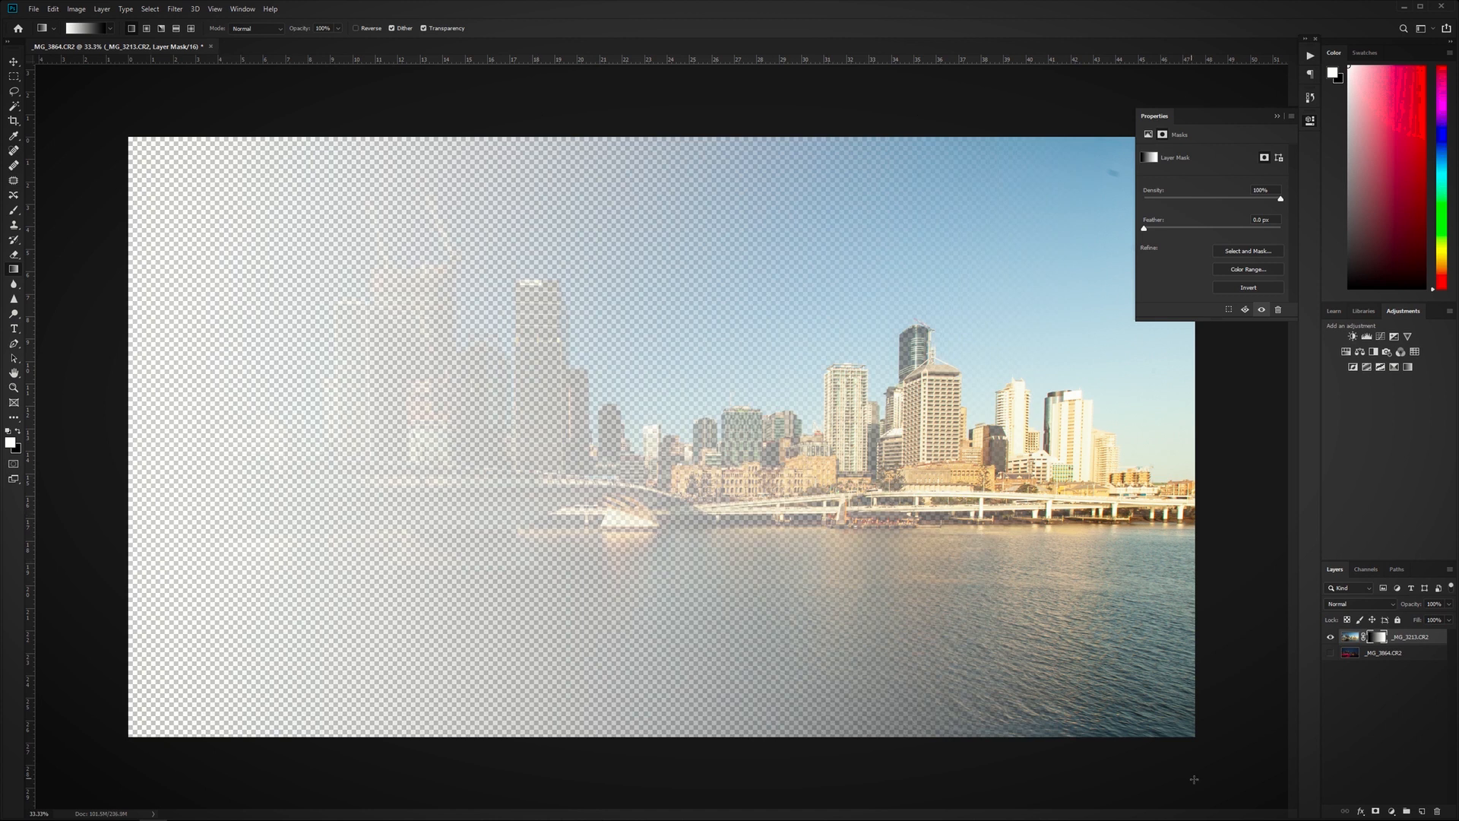
{"action": "mouse_move", "coordinate": [1158, 421]}
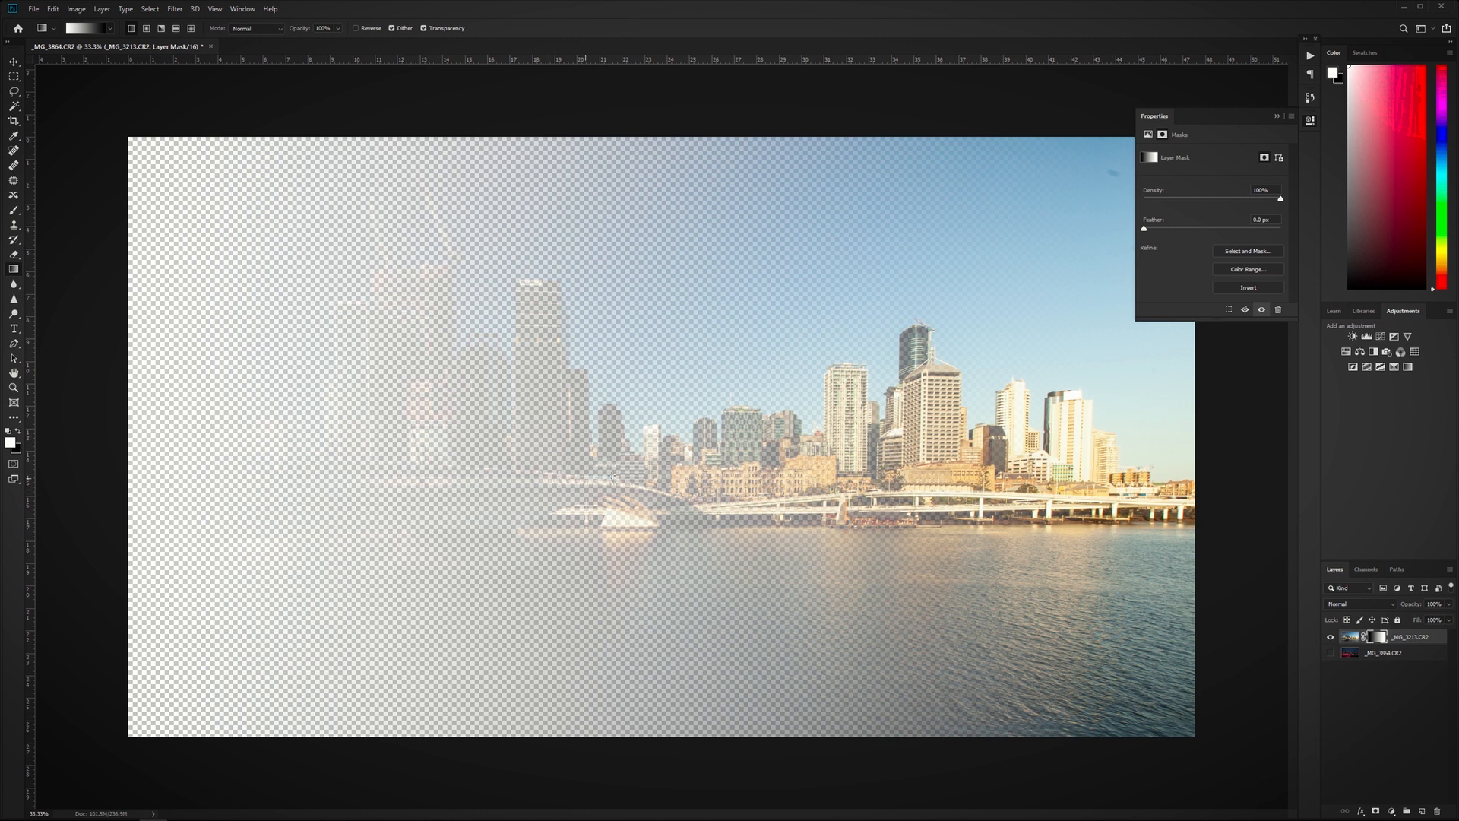
{"action": "mouse_move", "coordinate": [1372, 492]}
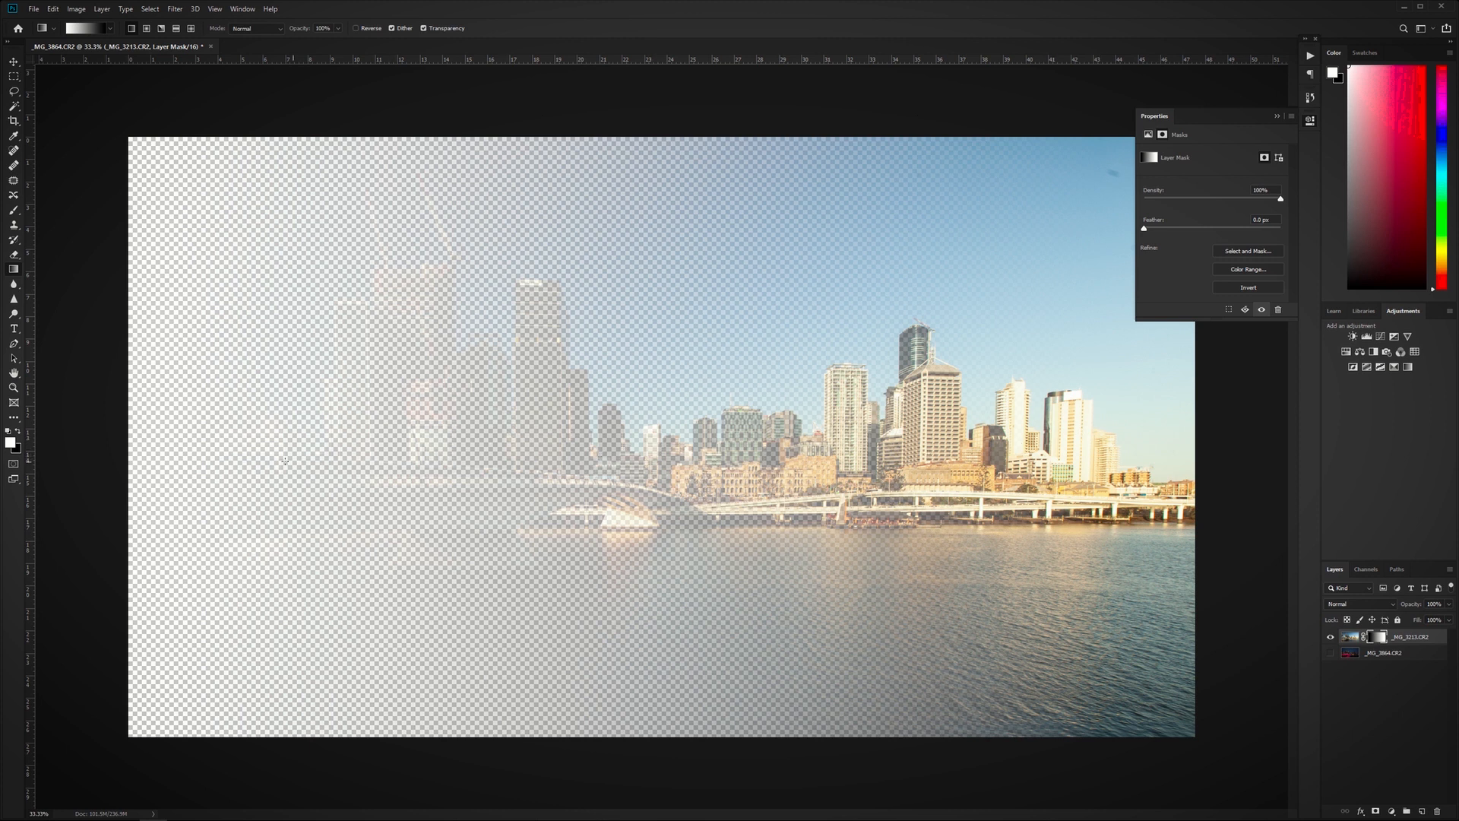
{"action": "mouse_move", "coordinate": [359, 516]}
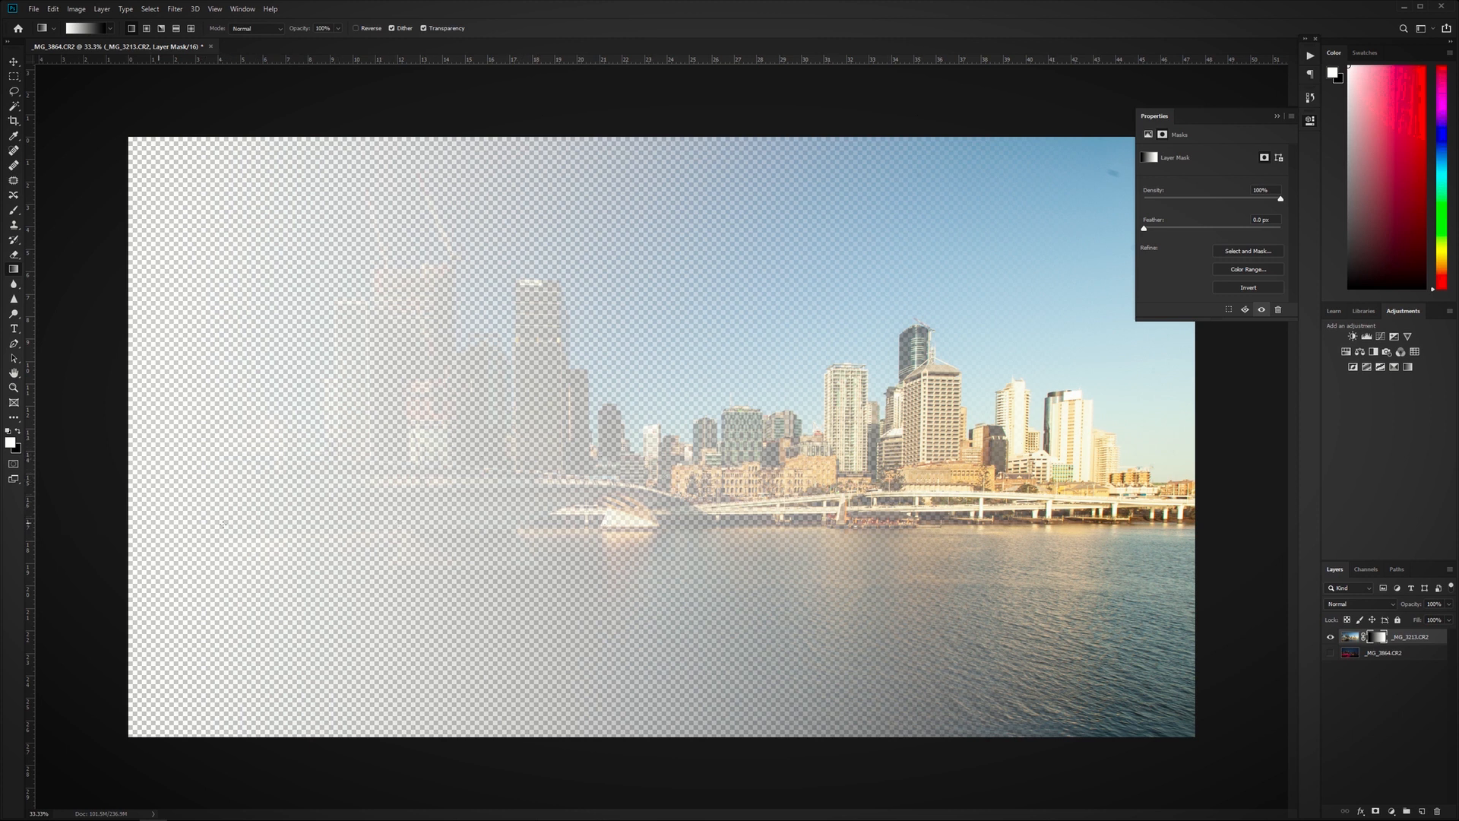
{"action": "left_click", "coordinate": [1330, 652]}
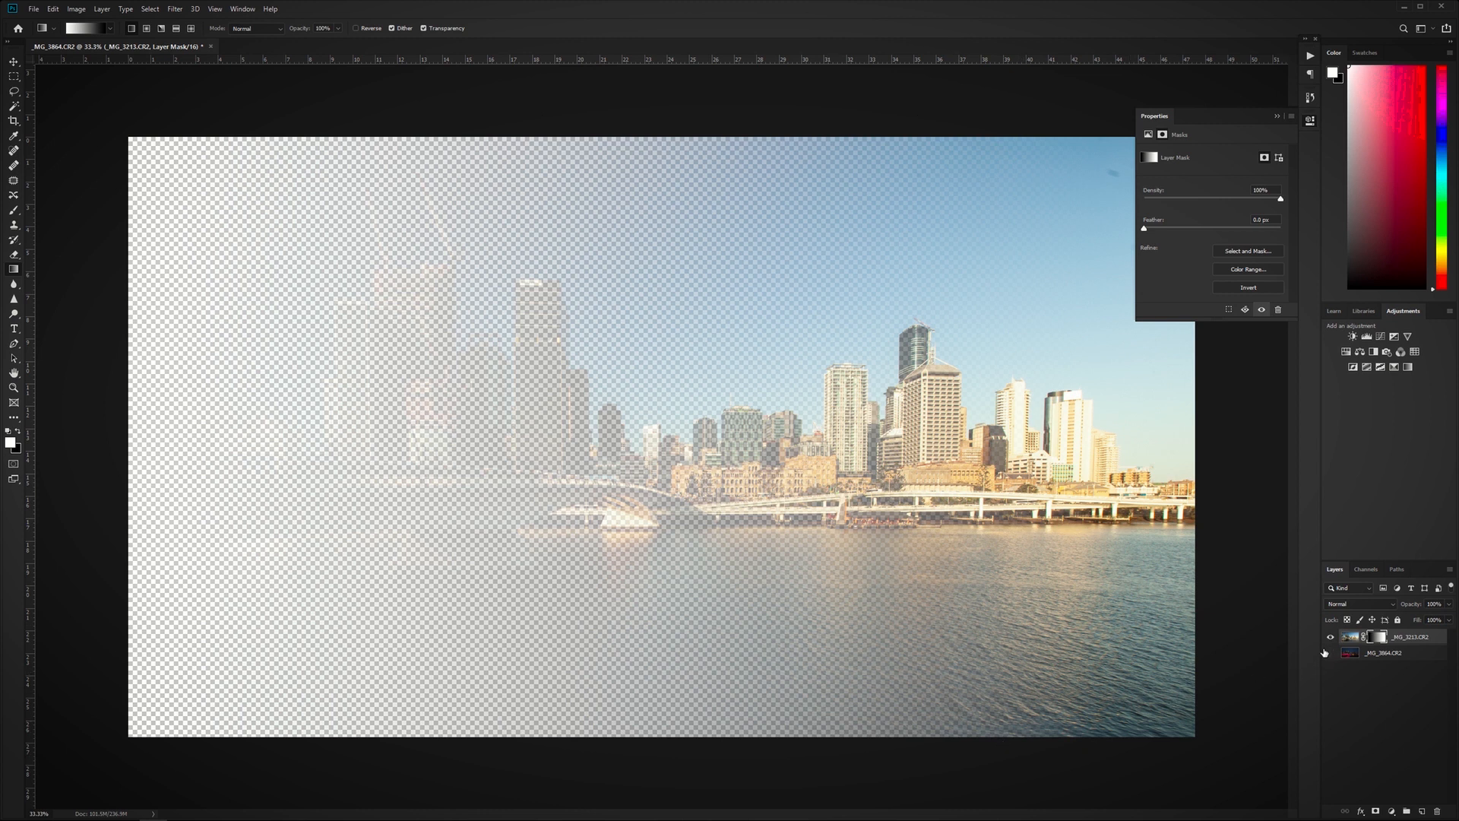
{"action": "left_click", "coordinate": [1330, 653]}
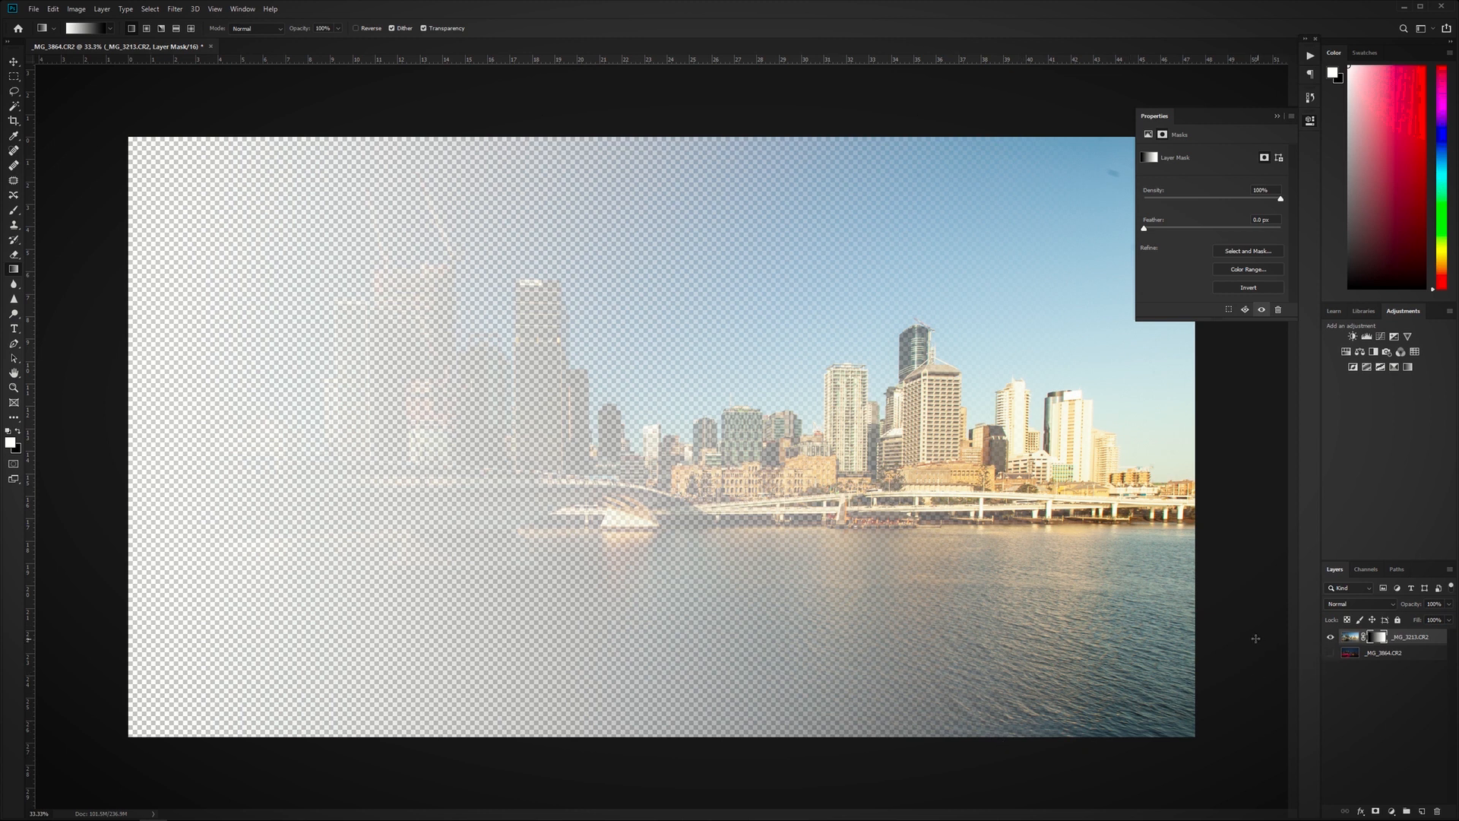
{"action": "mouse_move", "coordinate": [1058, 280]}
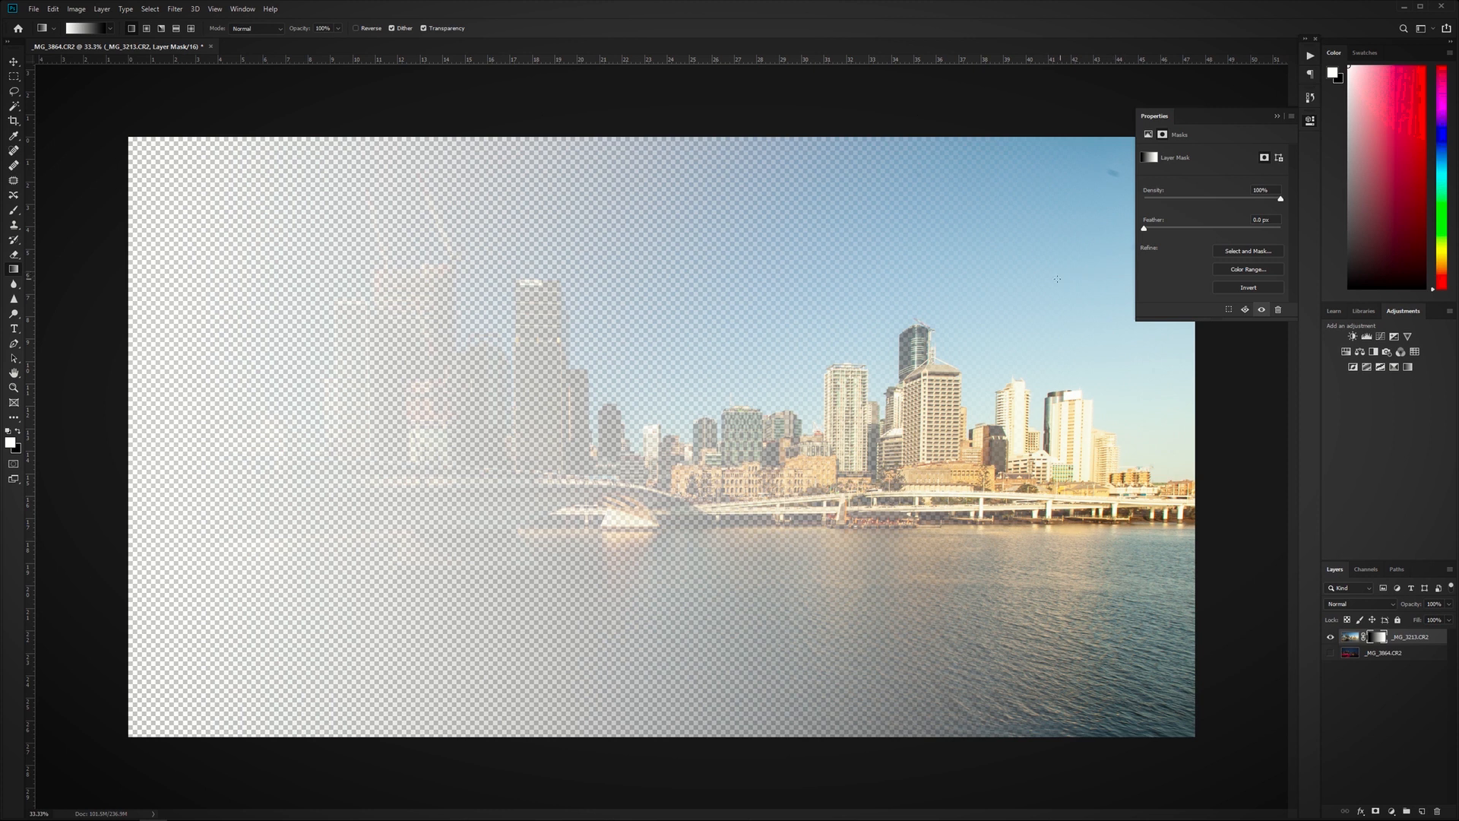
{"action": "mouse_move", "coordinate": [1015, 280]}
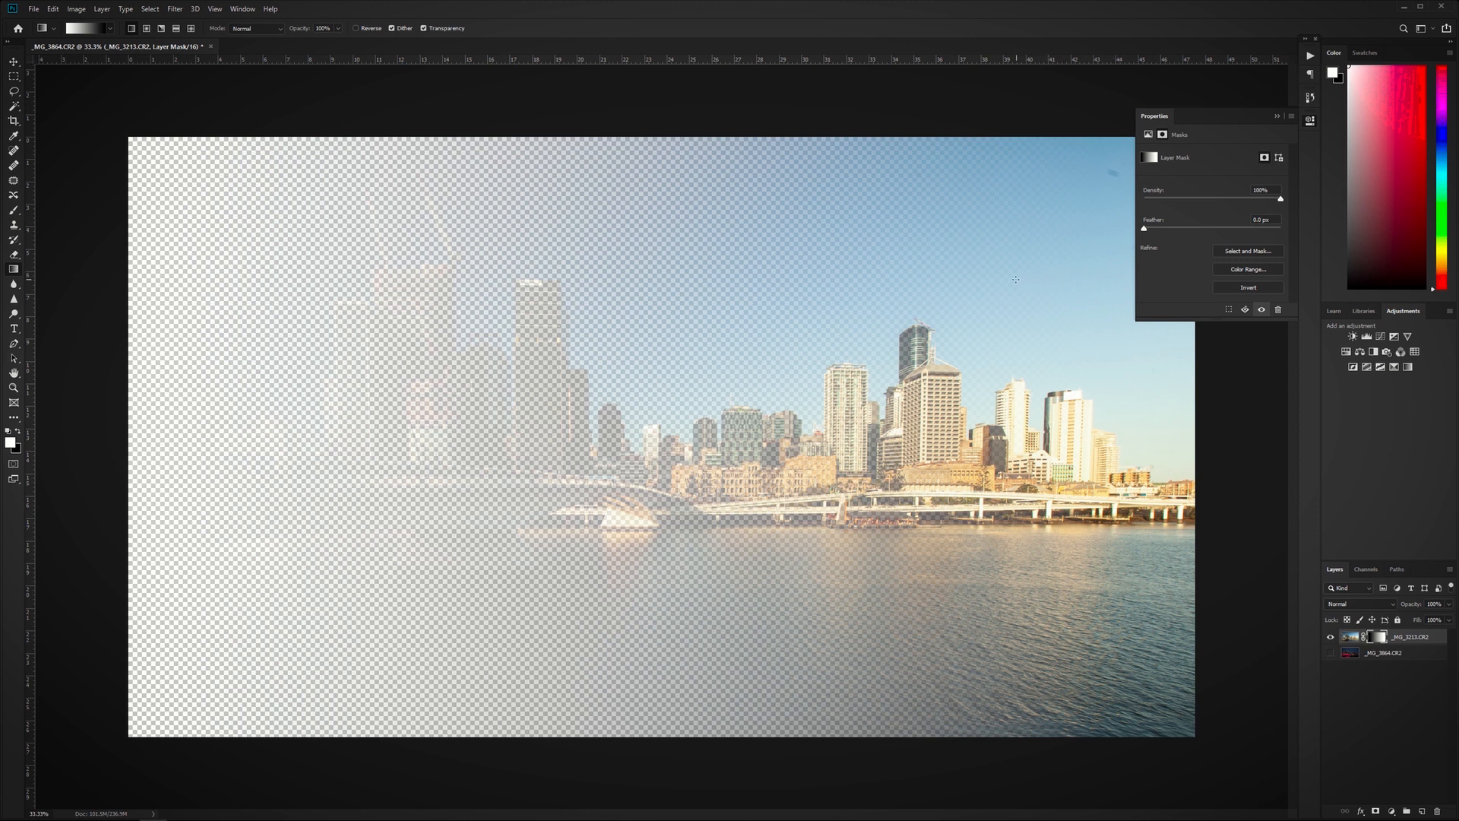
{"action": "mouse_move", "coordinate": [1288, 558]}
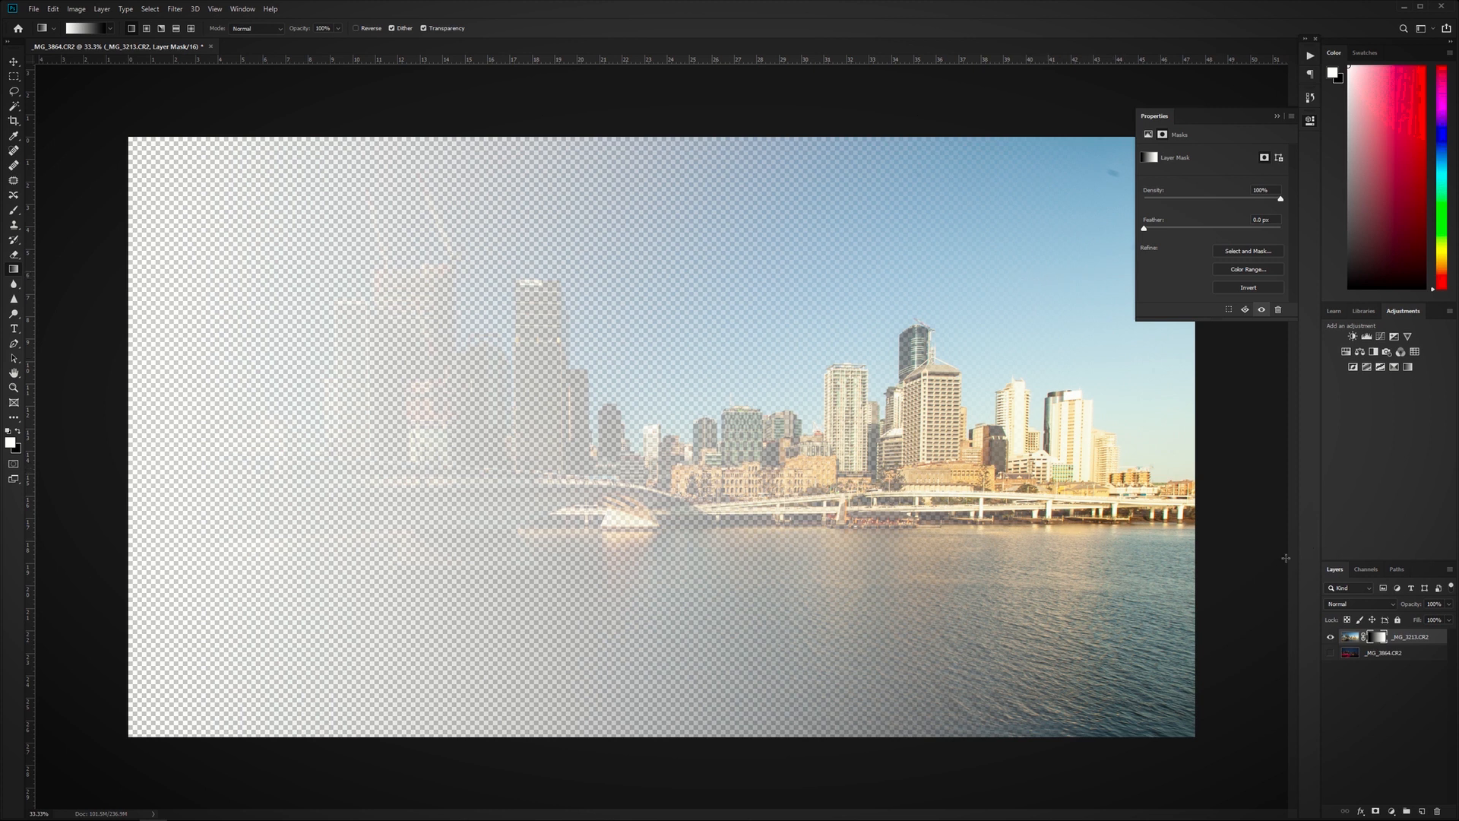
{"action": "mouse_move", "coordinate": [1309, 556]}
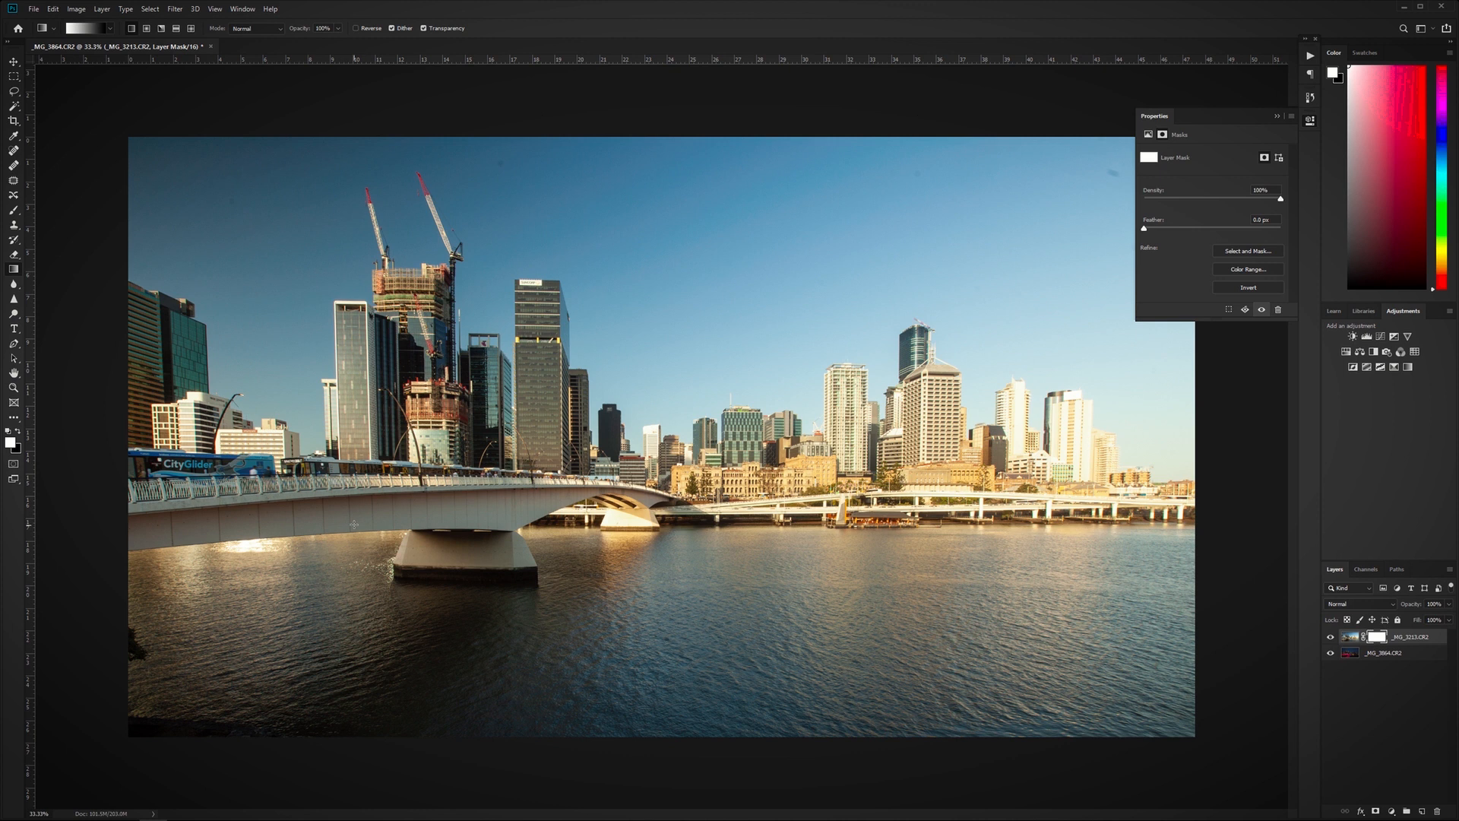
{"action": "mouse_move", "coordinate": [342, 524]}
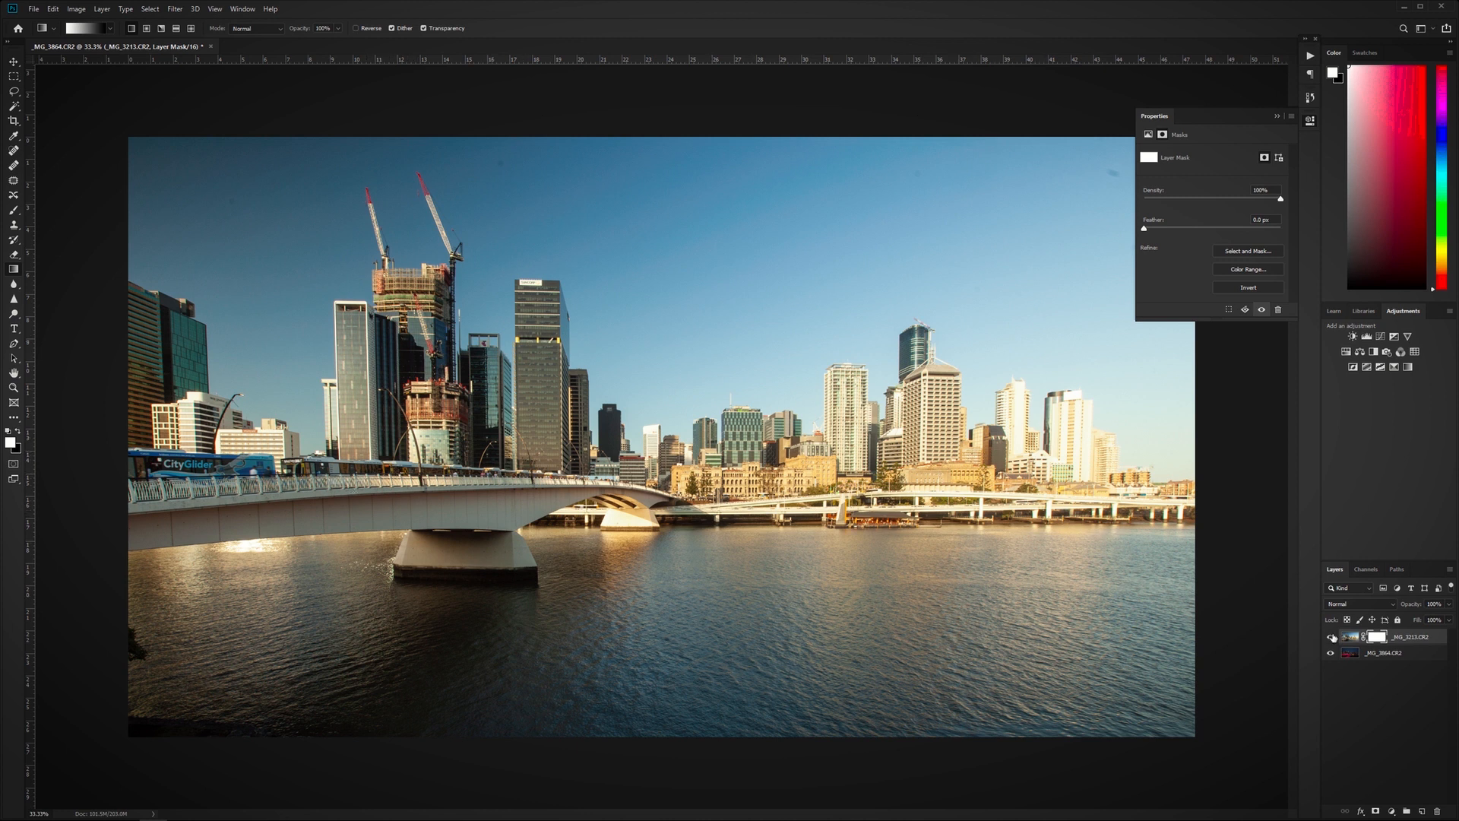
Restore the night layer's visibility and toggle the daytime layer to compare both shots
{"action": "left_click", "coordinate": [1330, 637]}
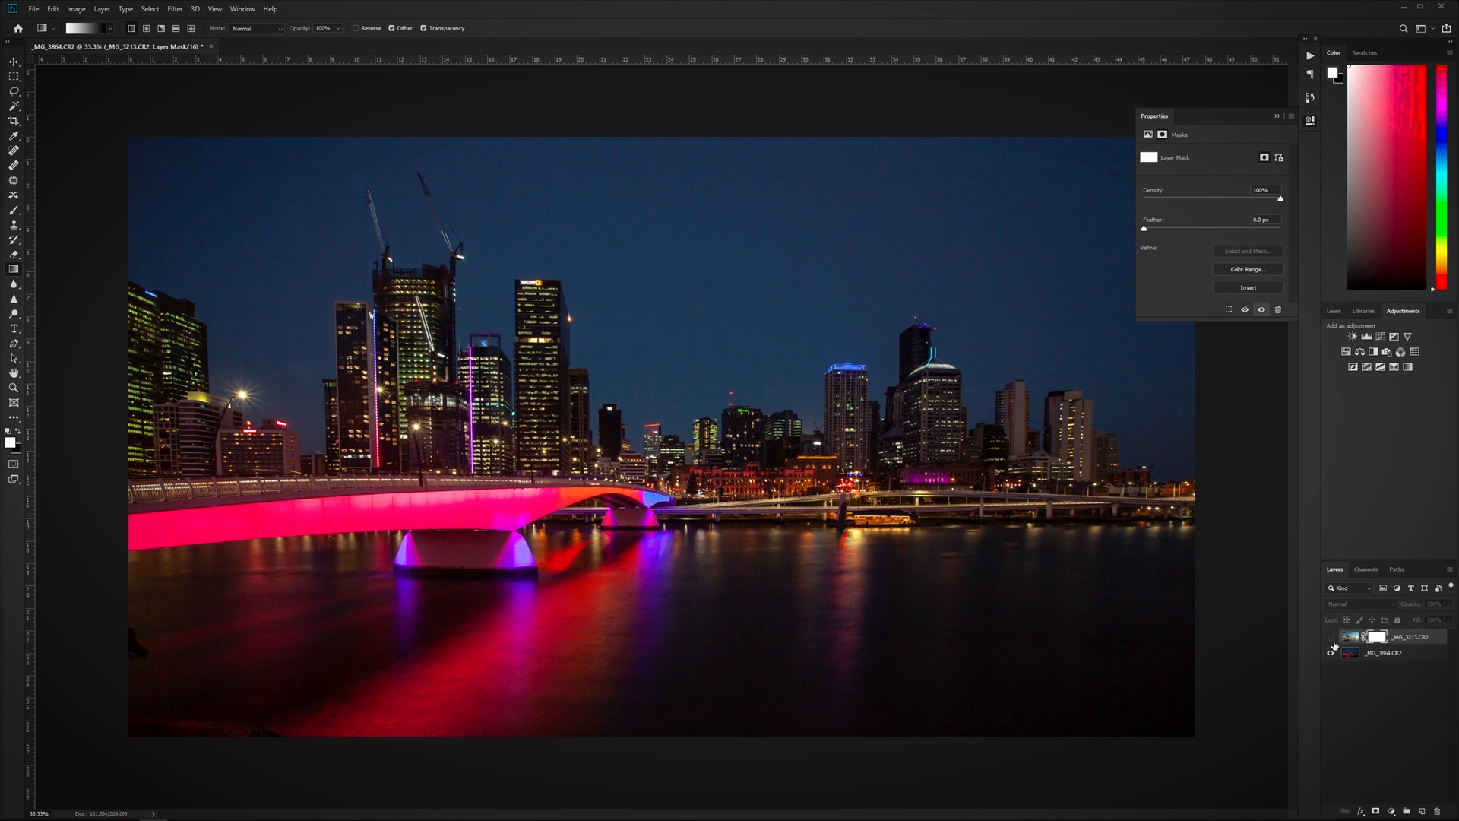
{"action": "left_click", "coordinate": [1330, 652]}
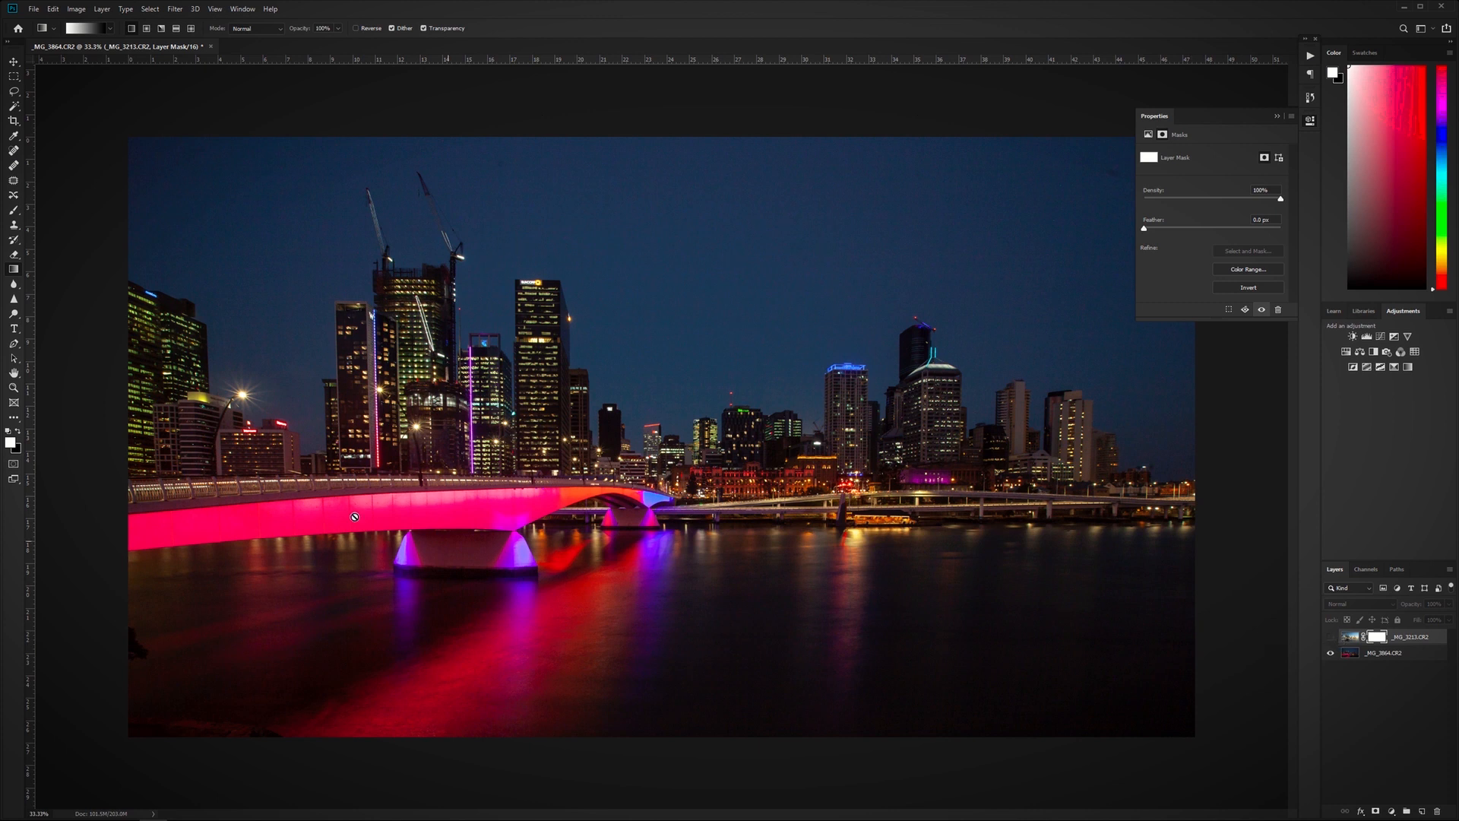
{"action": "mouse_move", "coordinate": [1237, 628]}
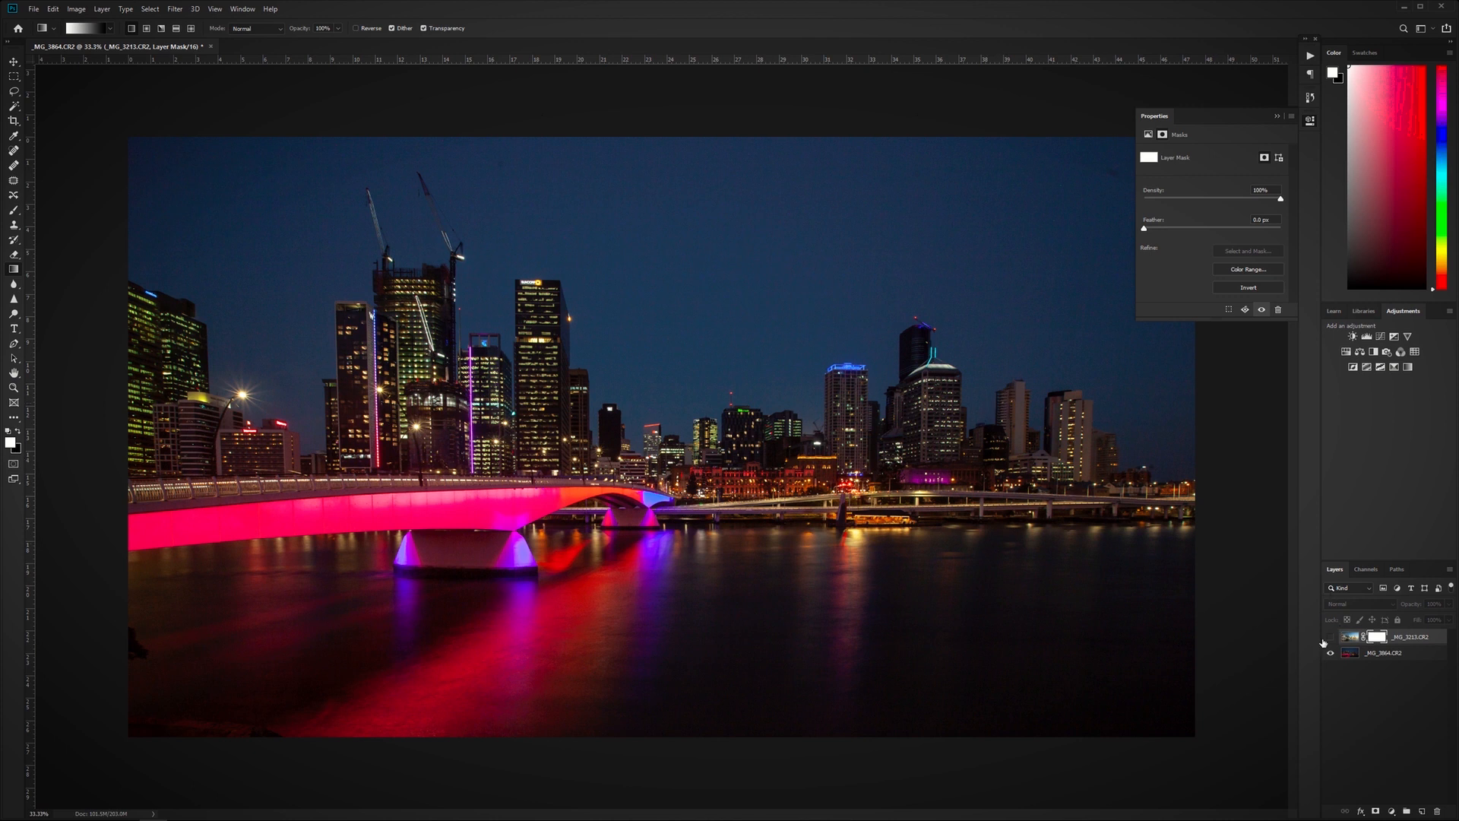
{"action": "left_click", "coordinate": [1331, 637]}
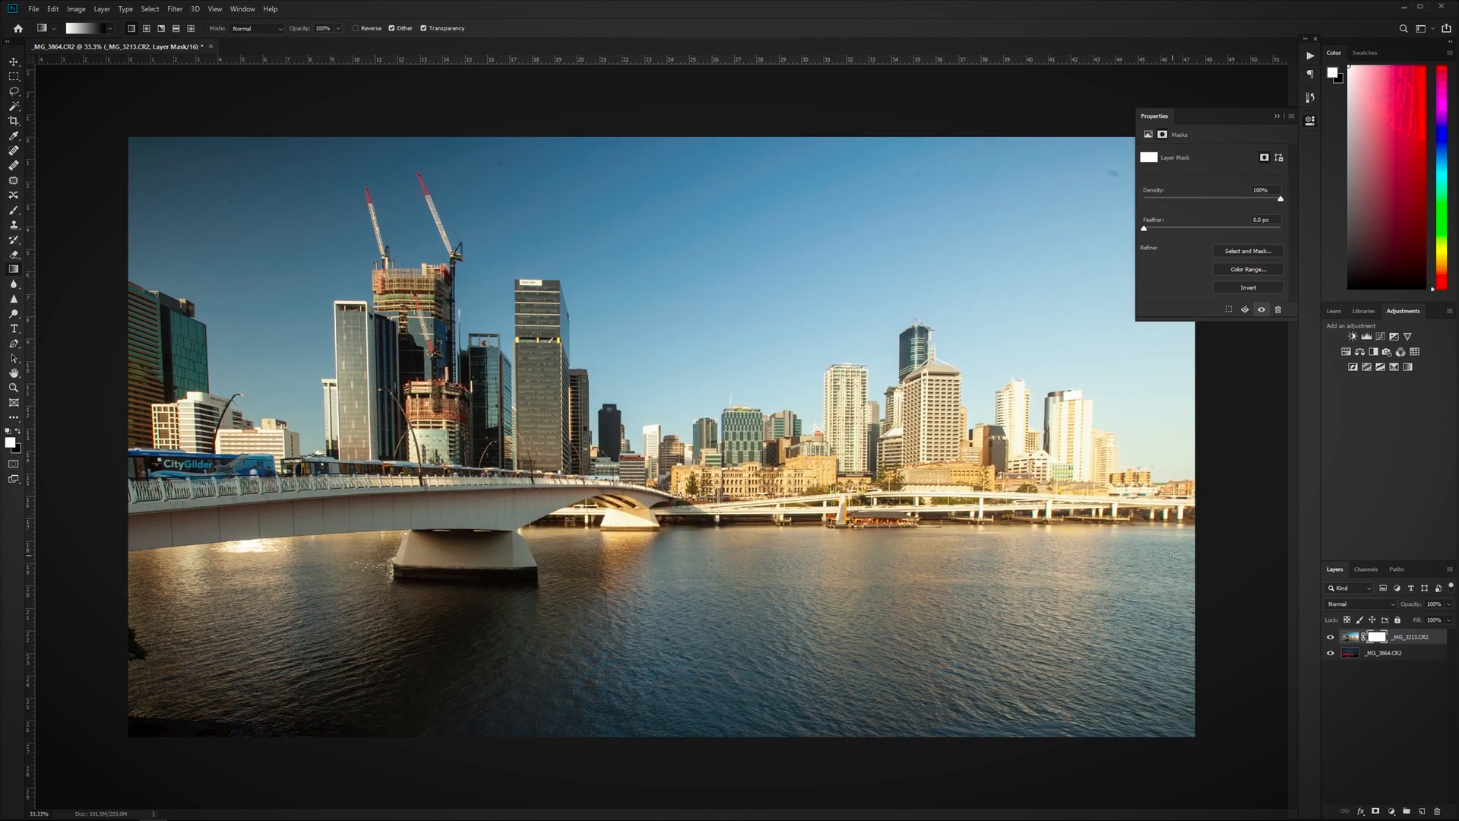
{"action": "mouse_move", "coordinate": [1229, 567]}
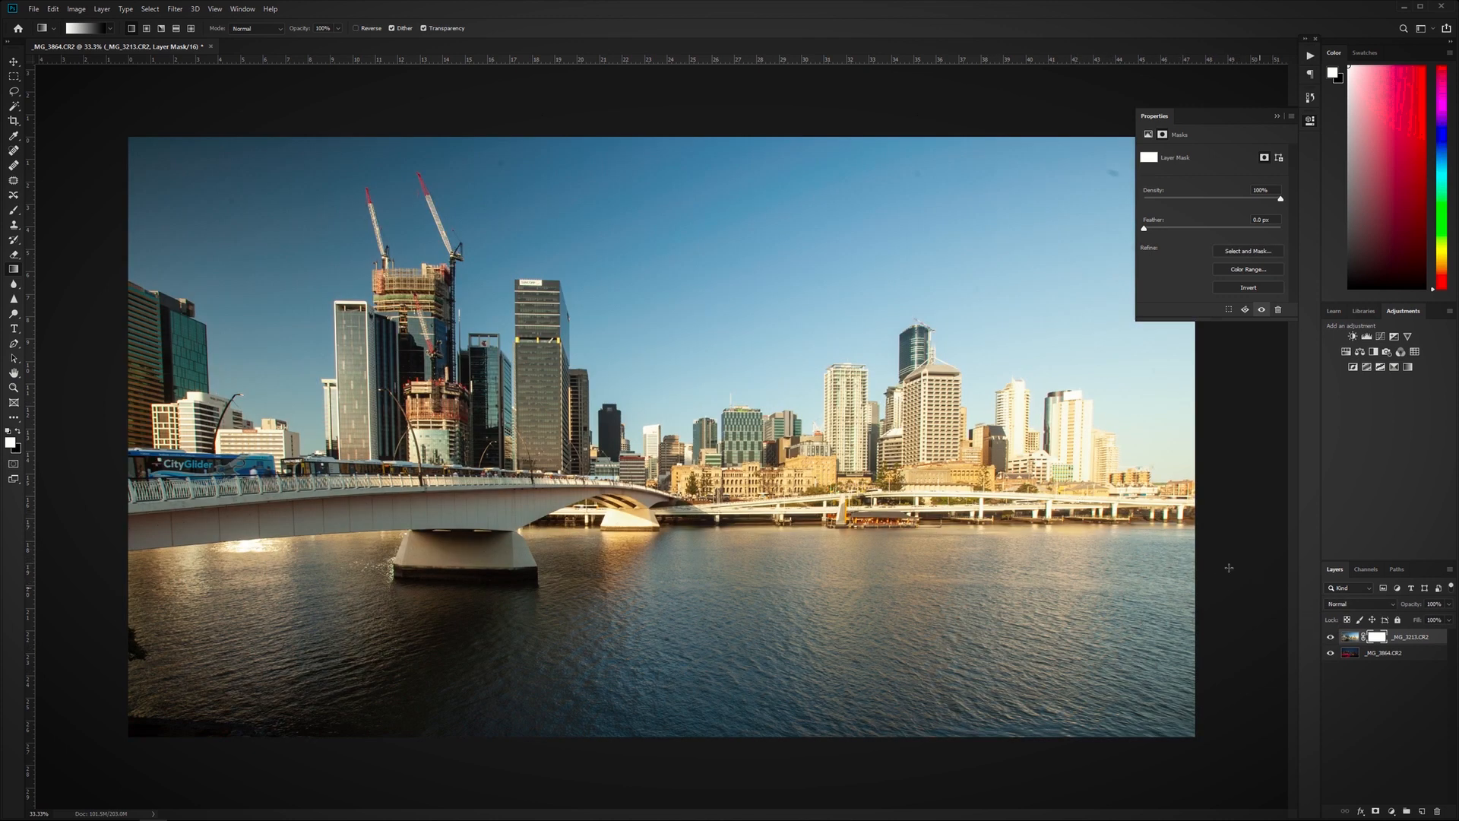